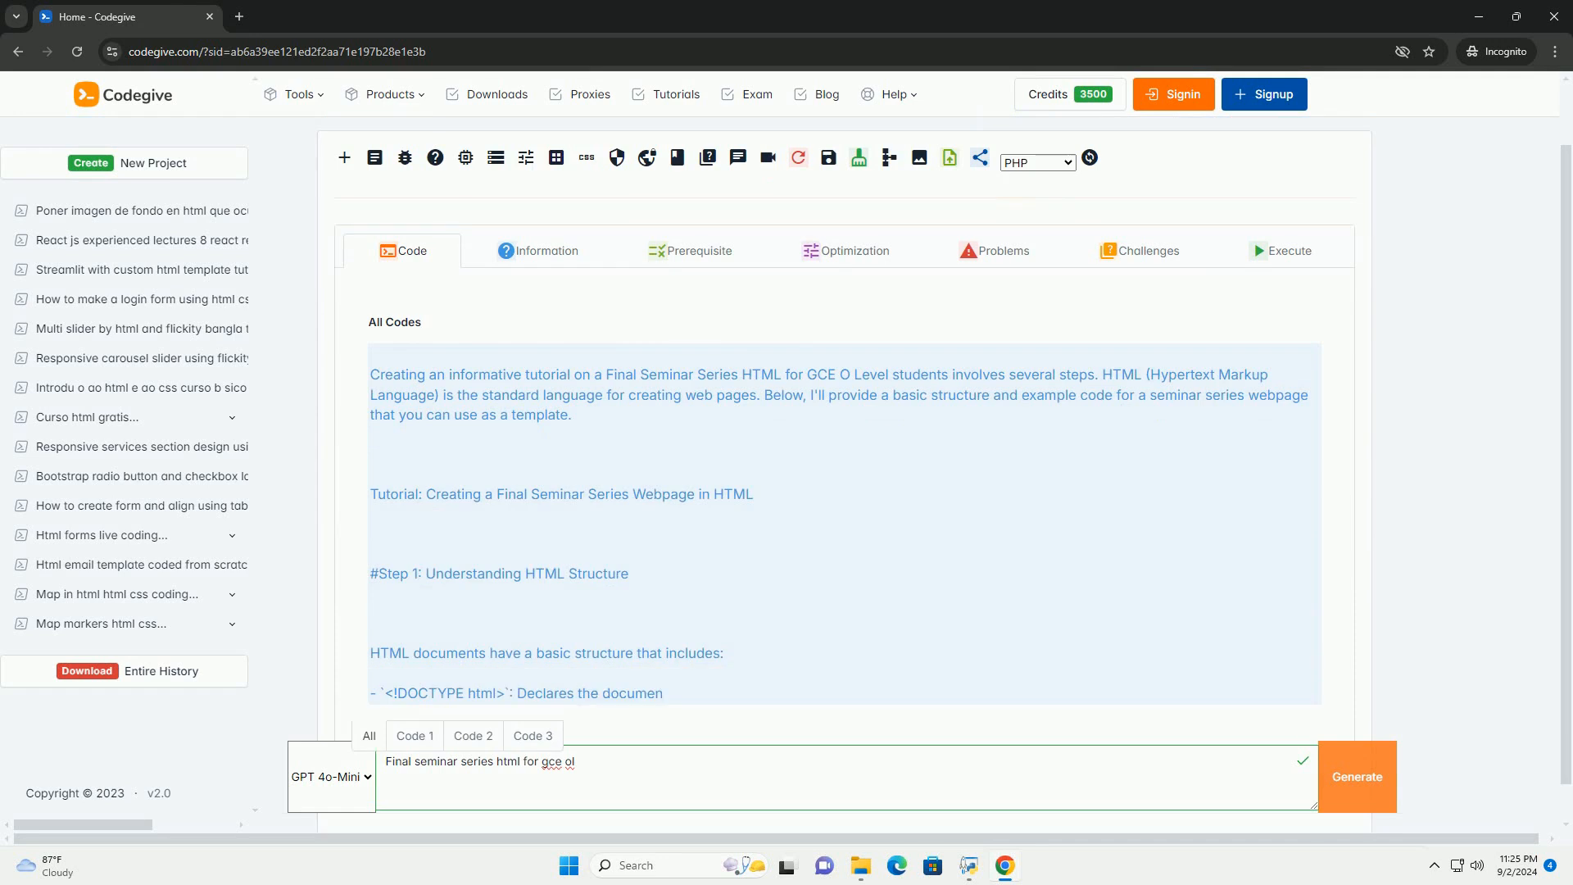
scroll(down, 3)
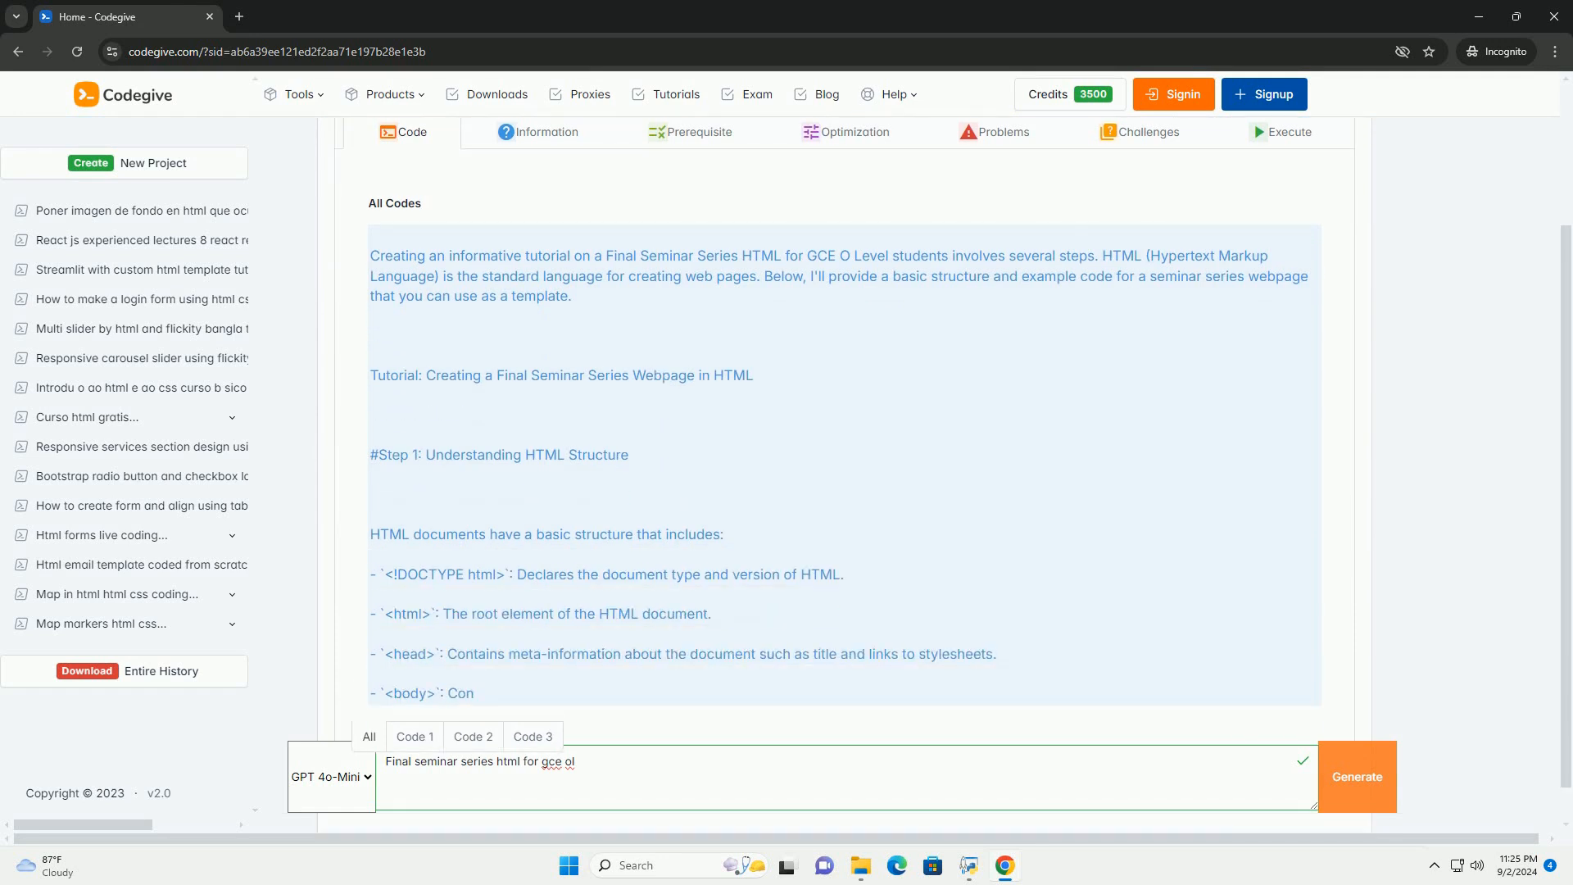
scroll(down, 3)
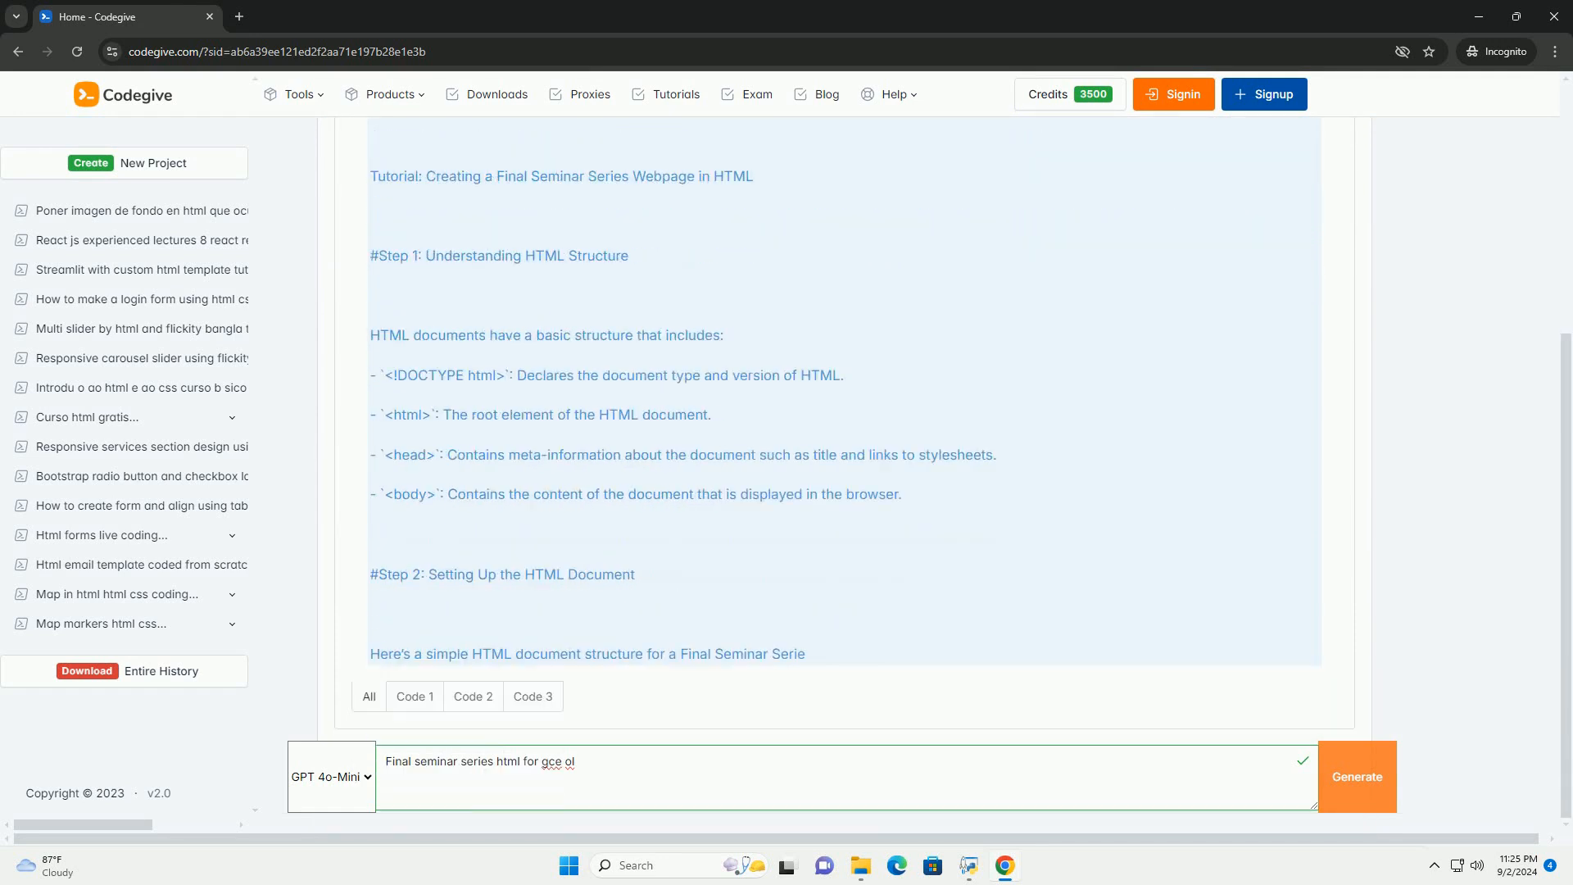
scroll(down, 3)
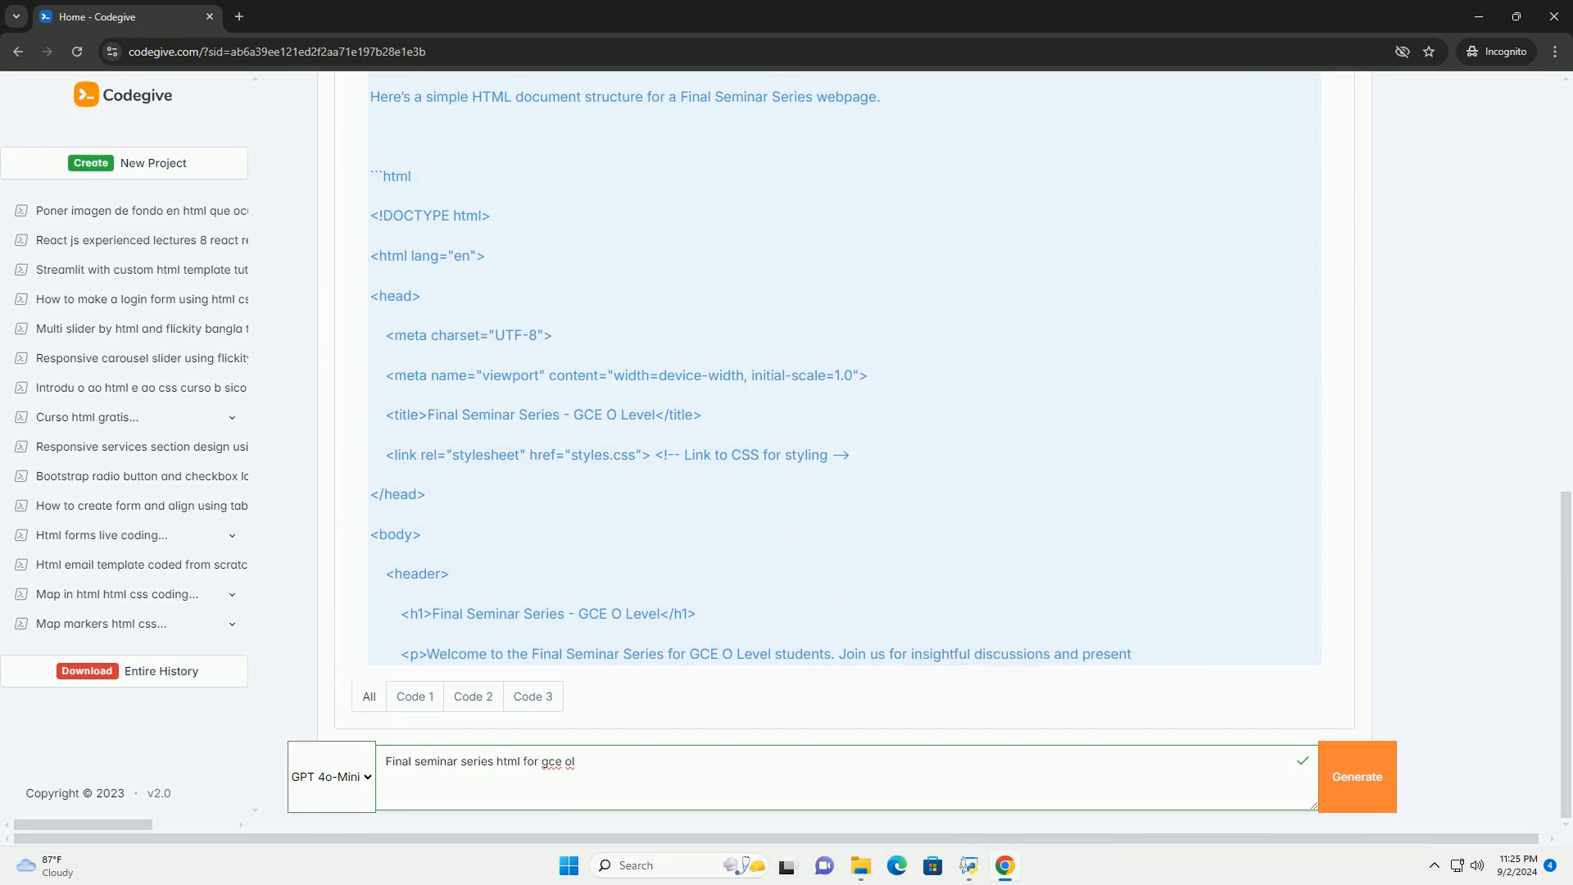
scroll(down, 3)
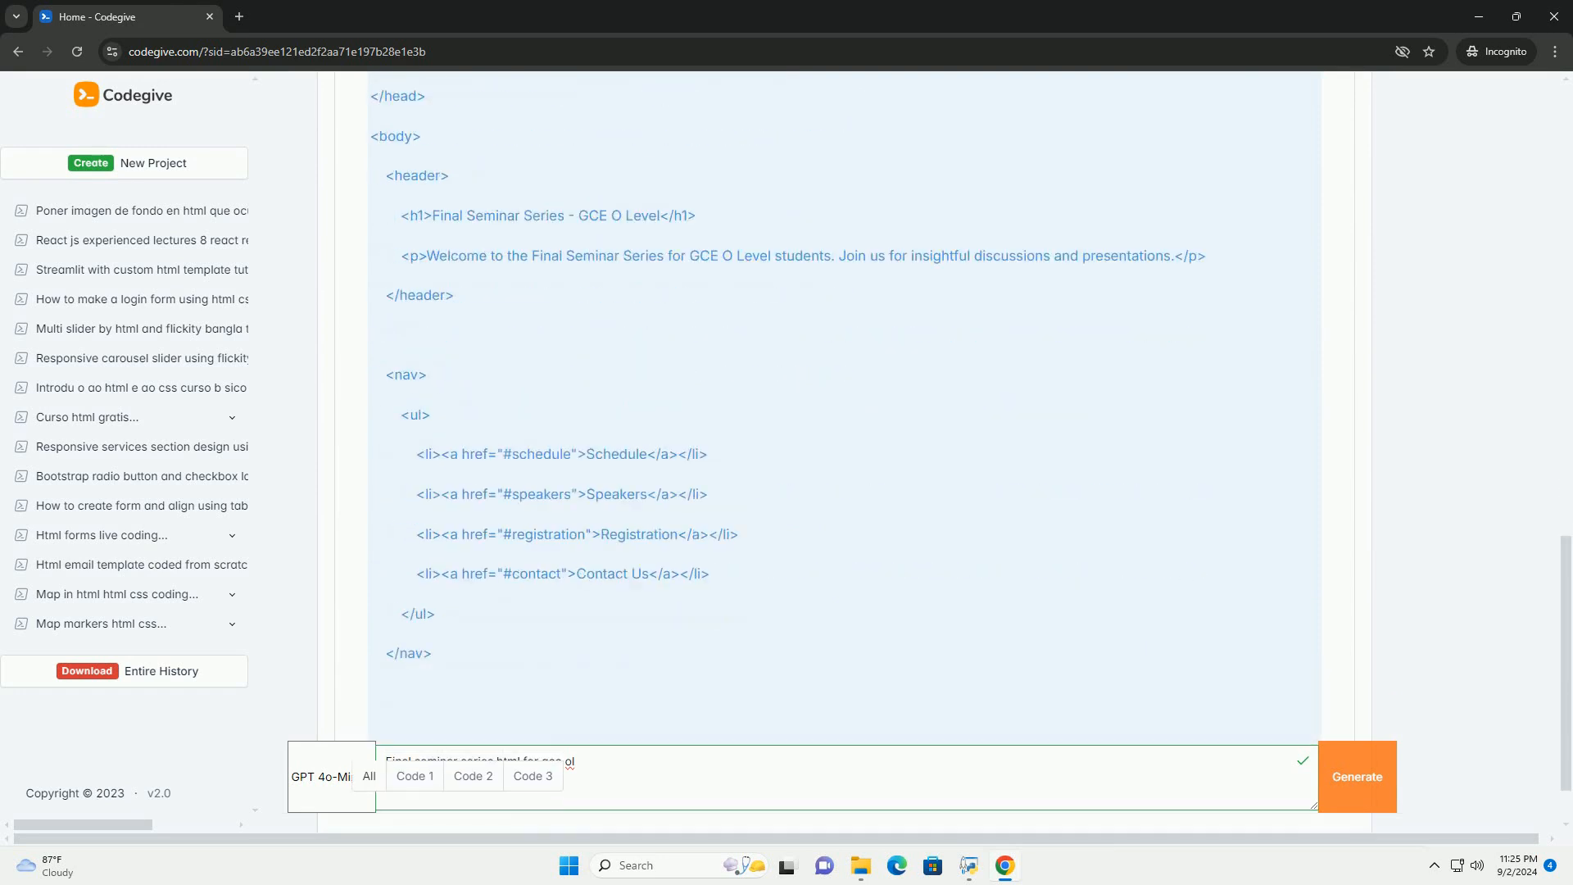
scroll(down, 3)
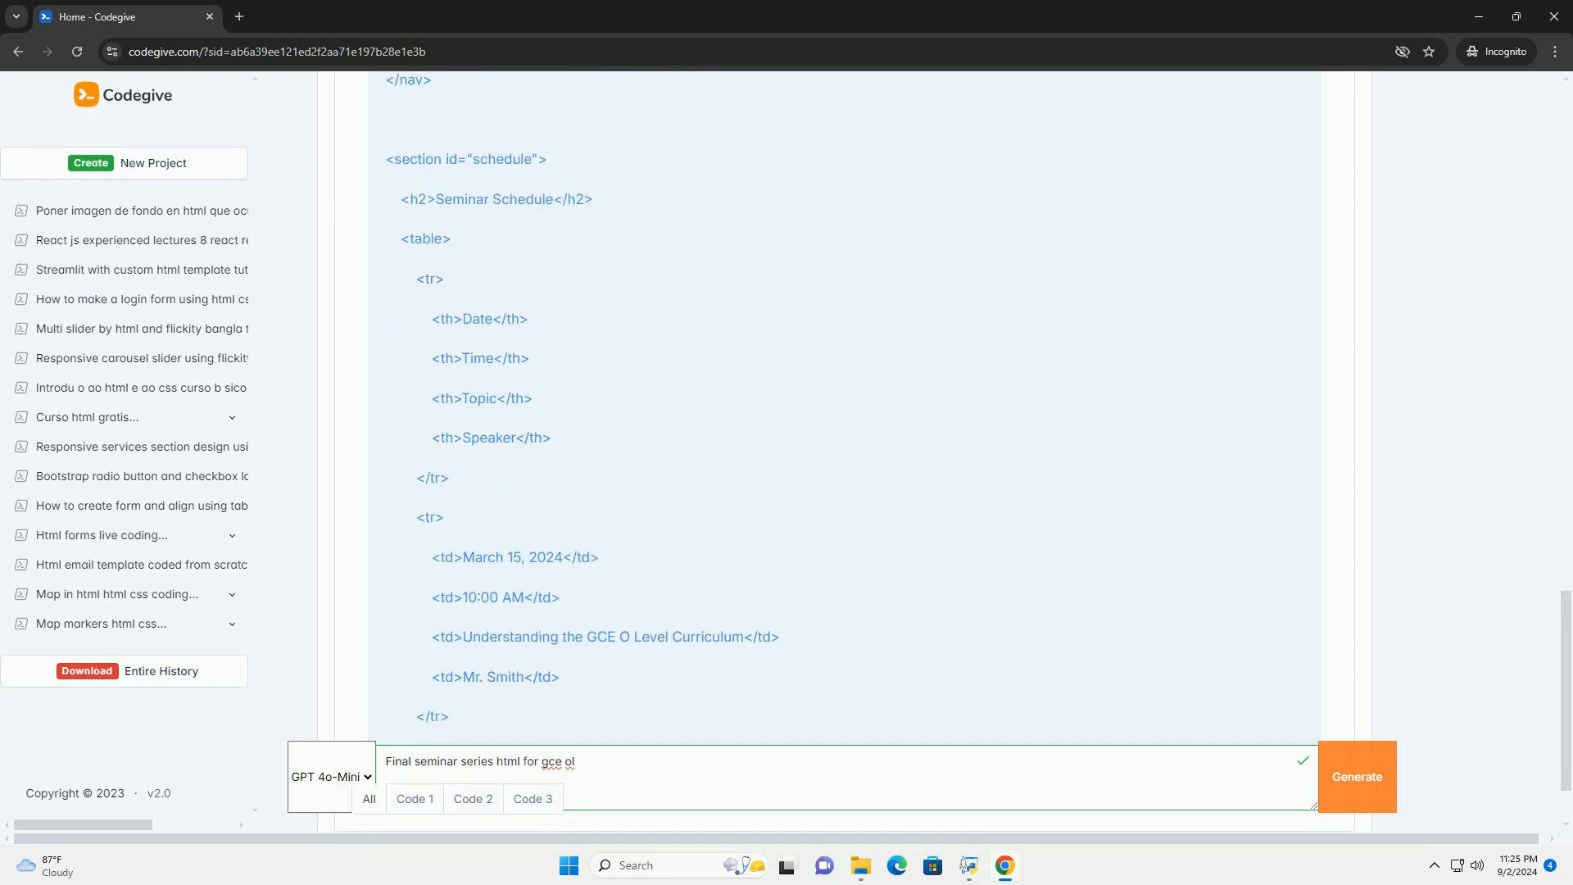
scroll(down, 3)
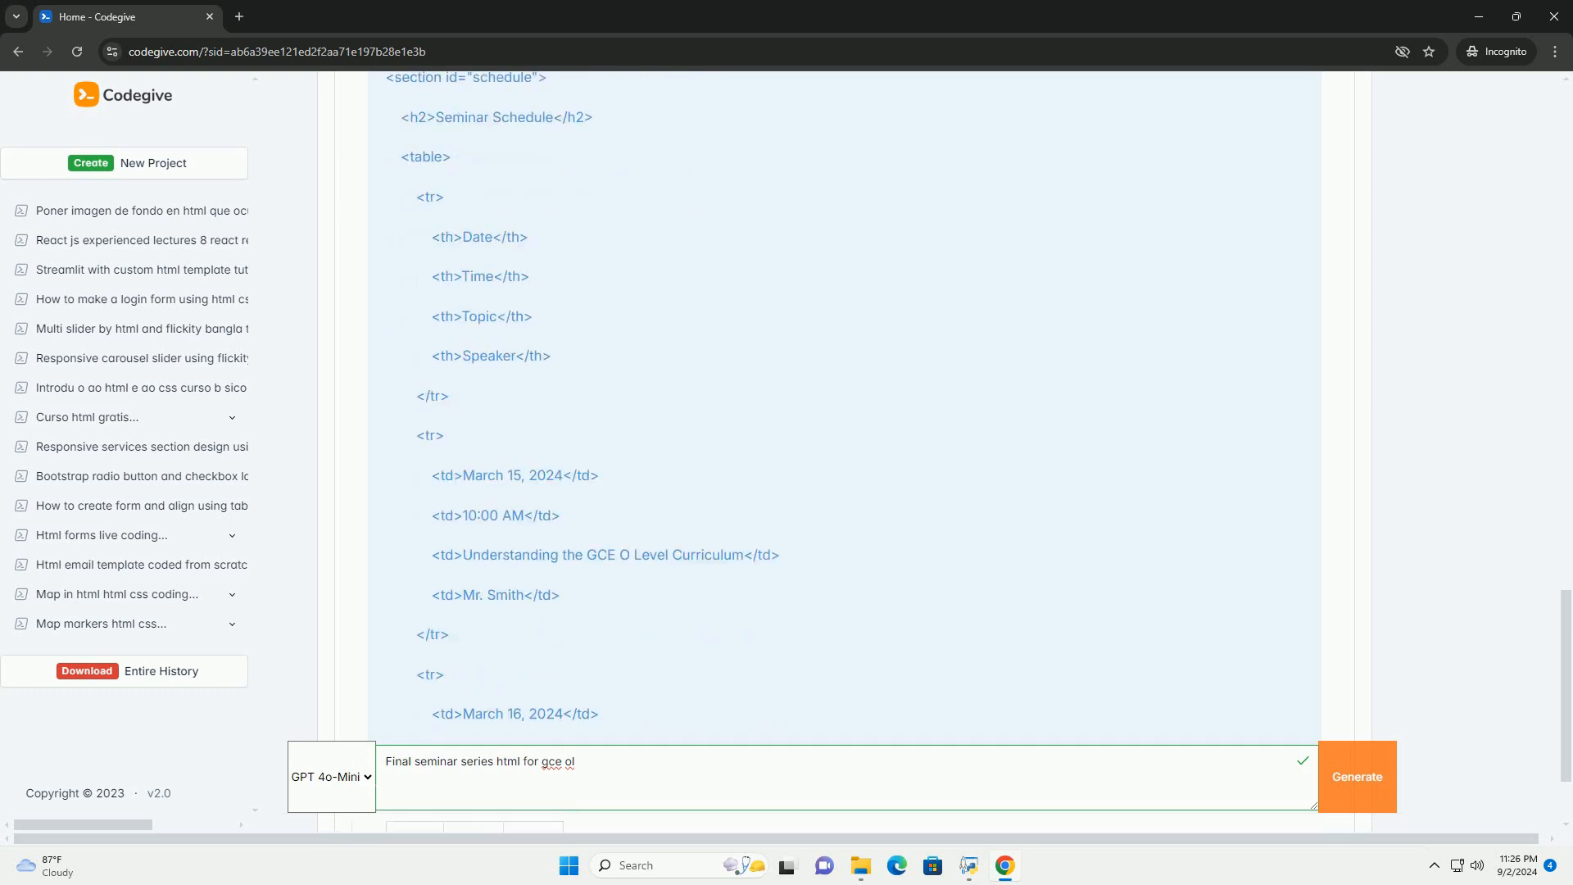
scroll(down, 3)
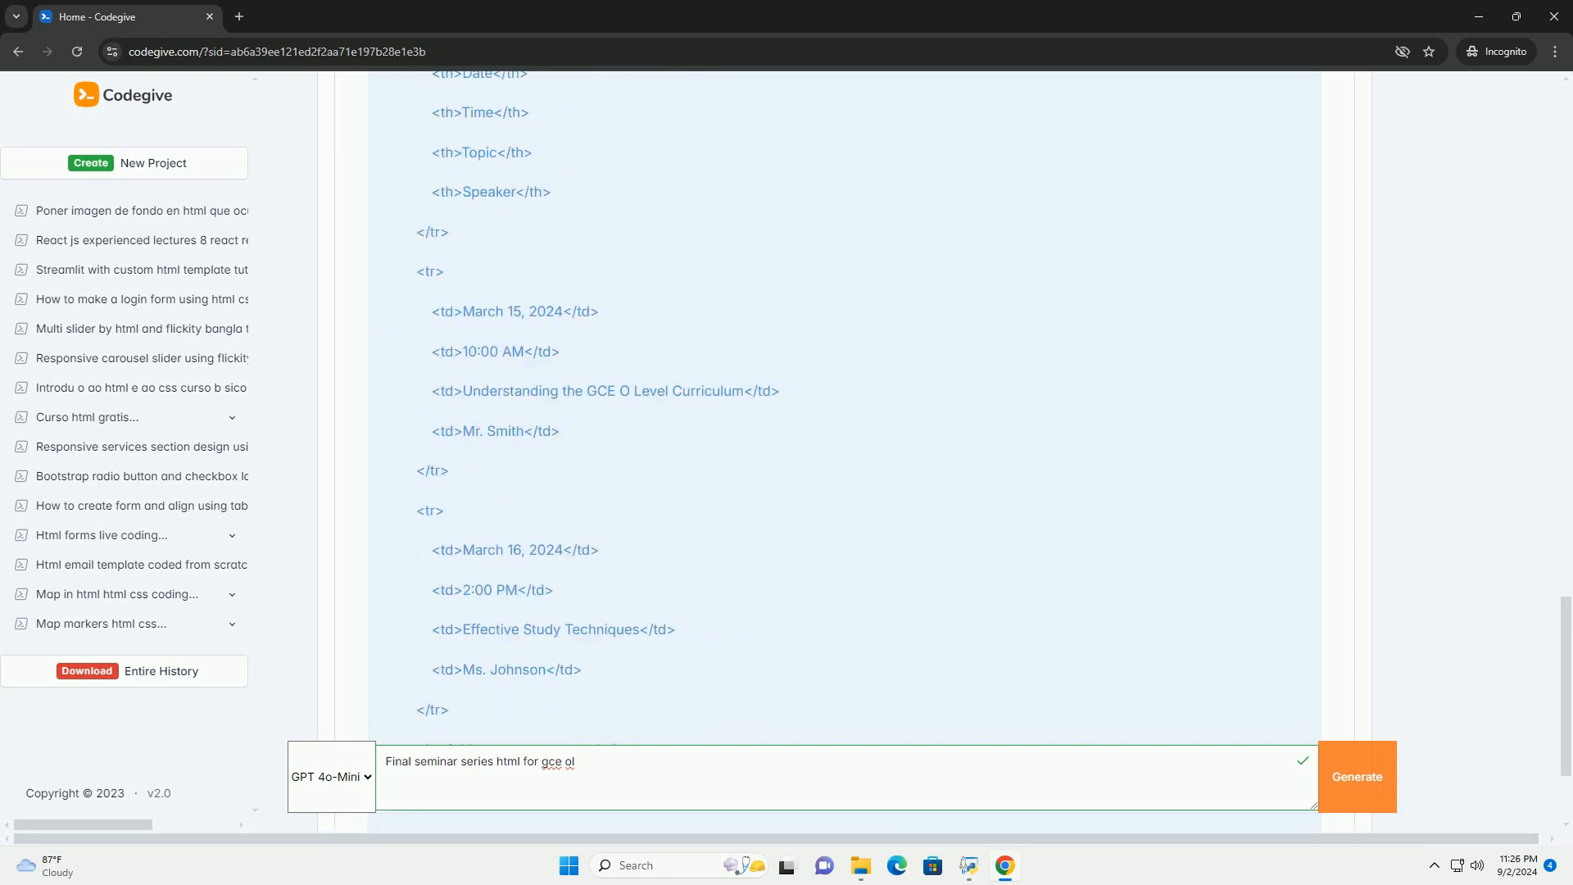
scroll(down, 3)
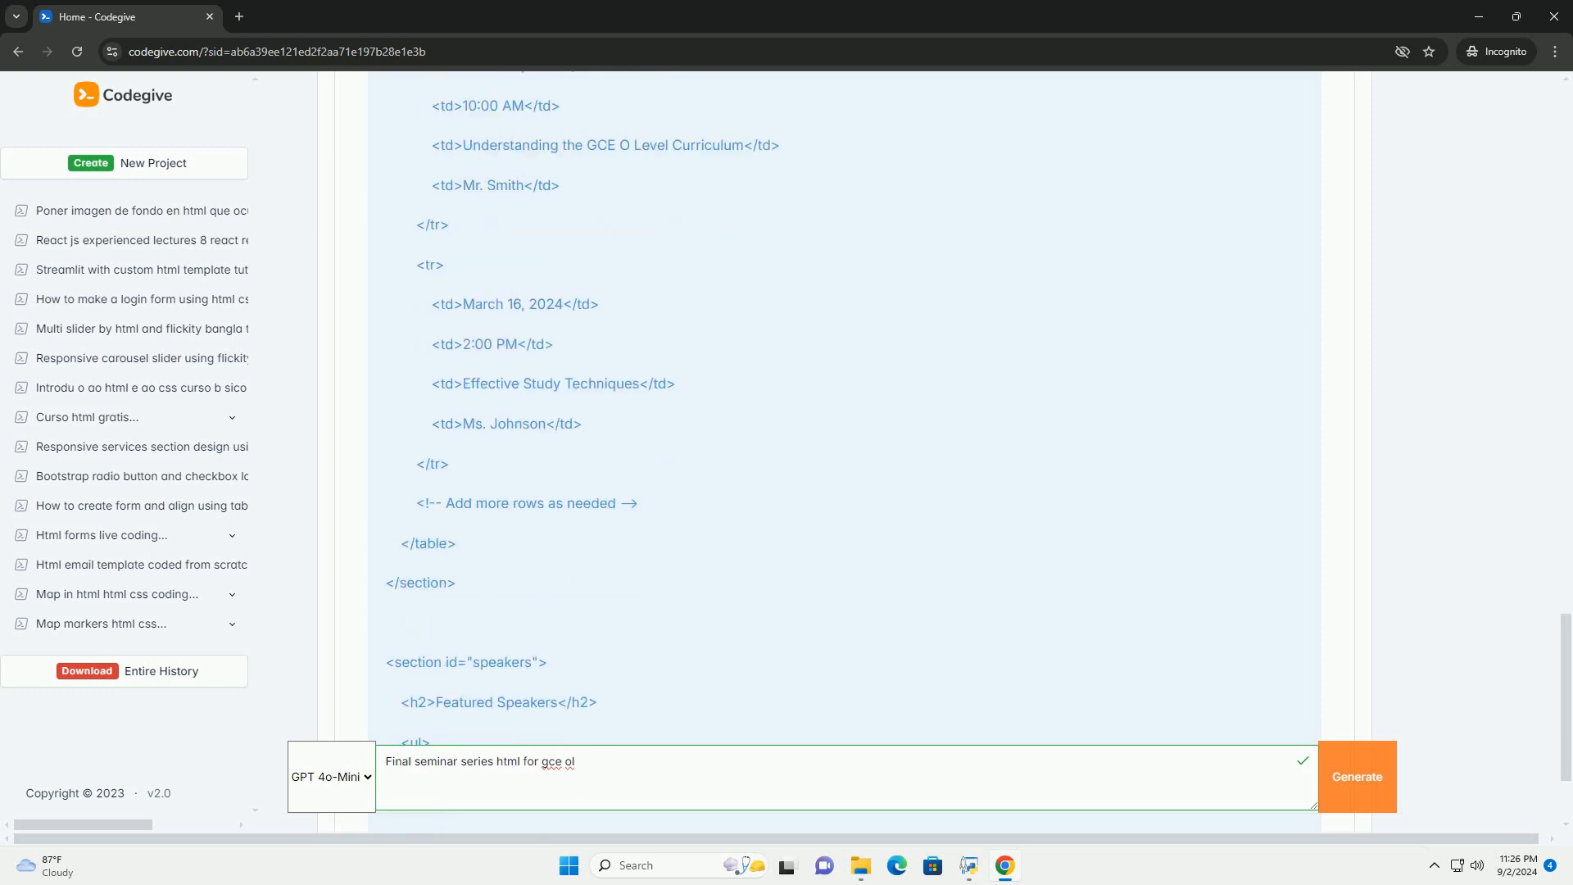
scroll(down, 3)
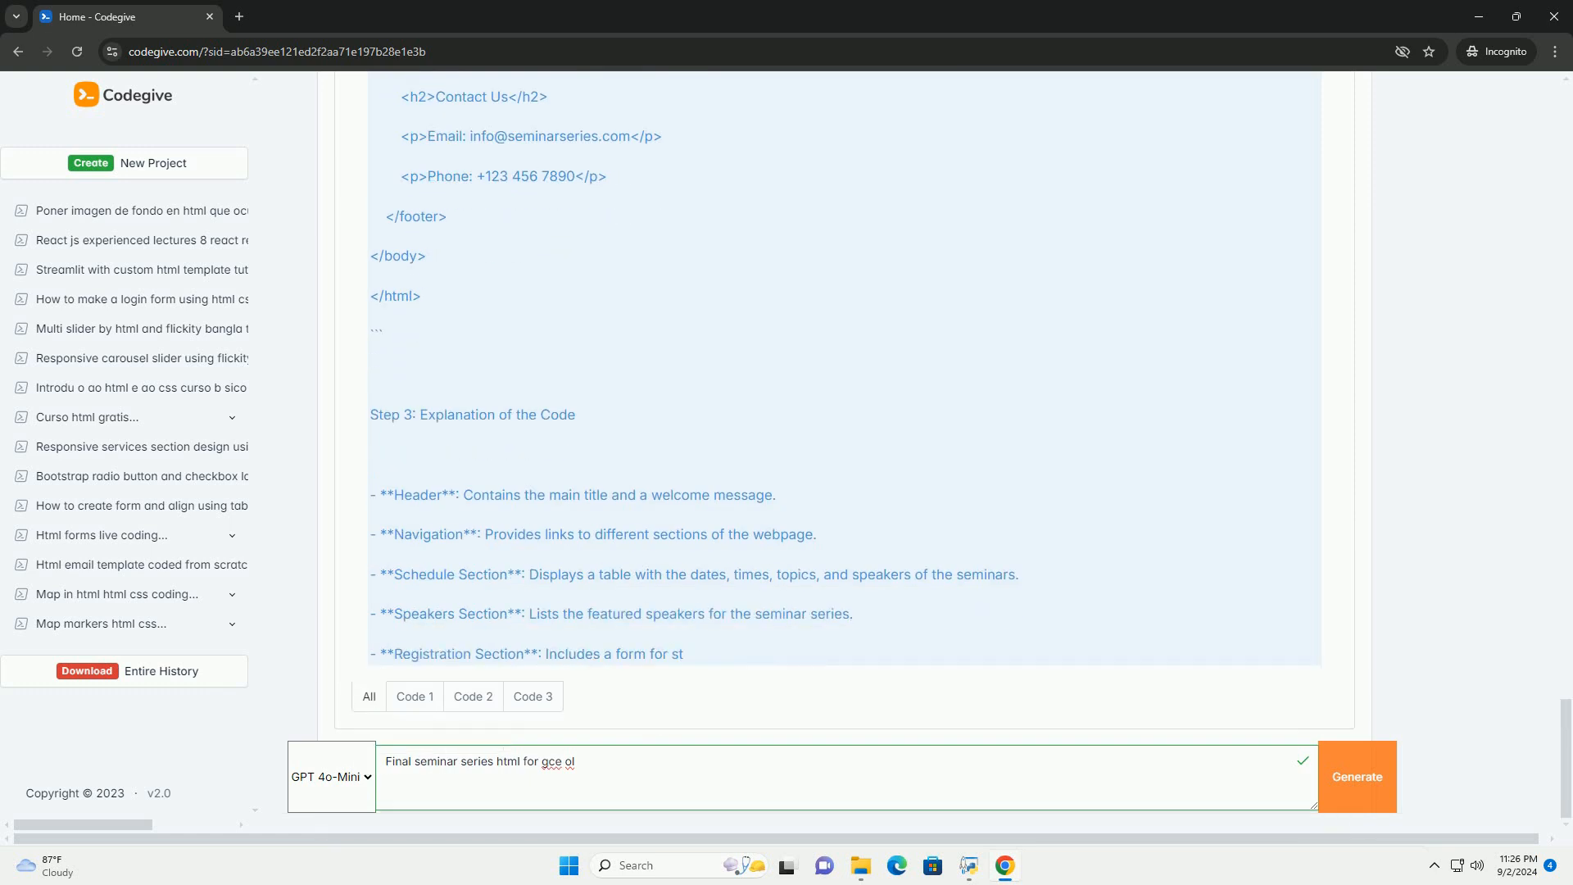
scroll(down, 3)
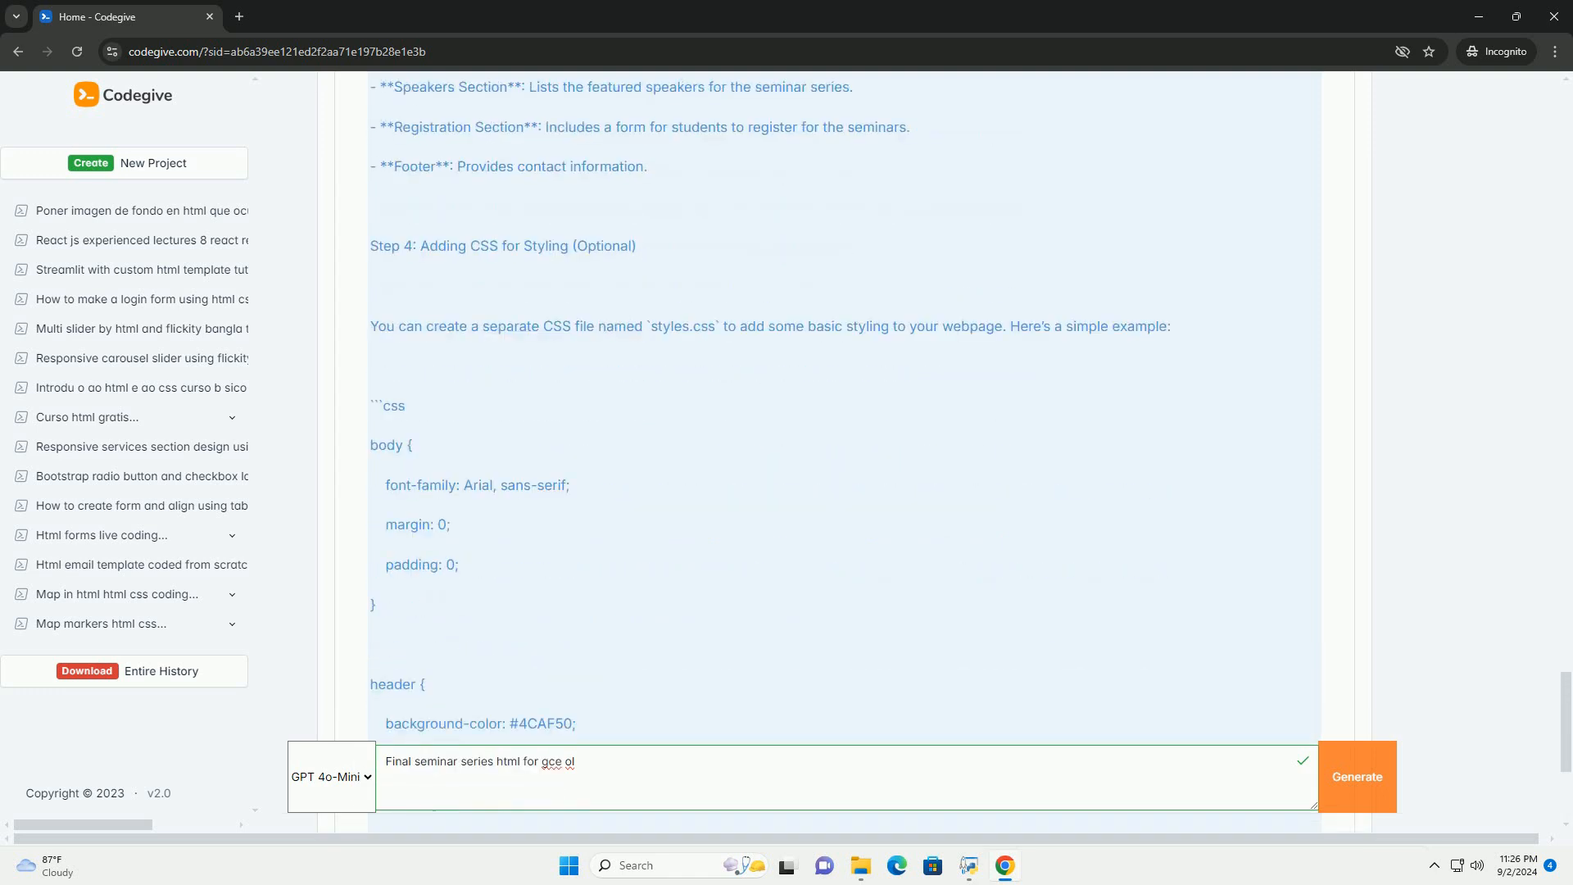
scroll(down, 3)
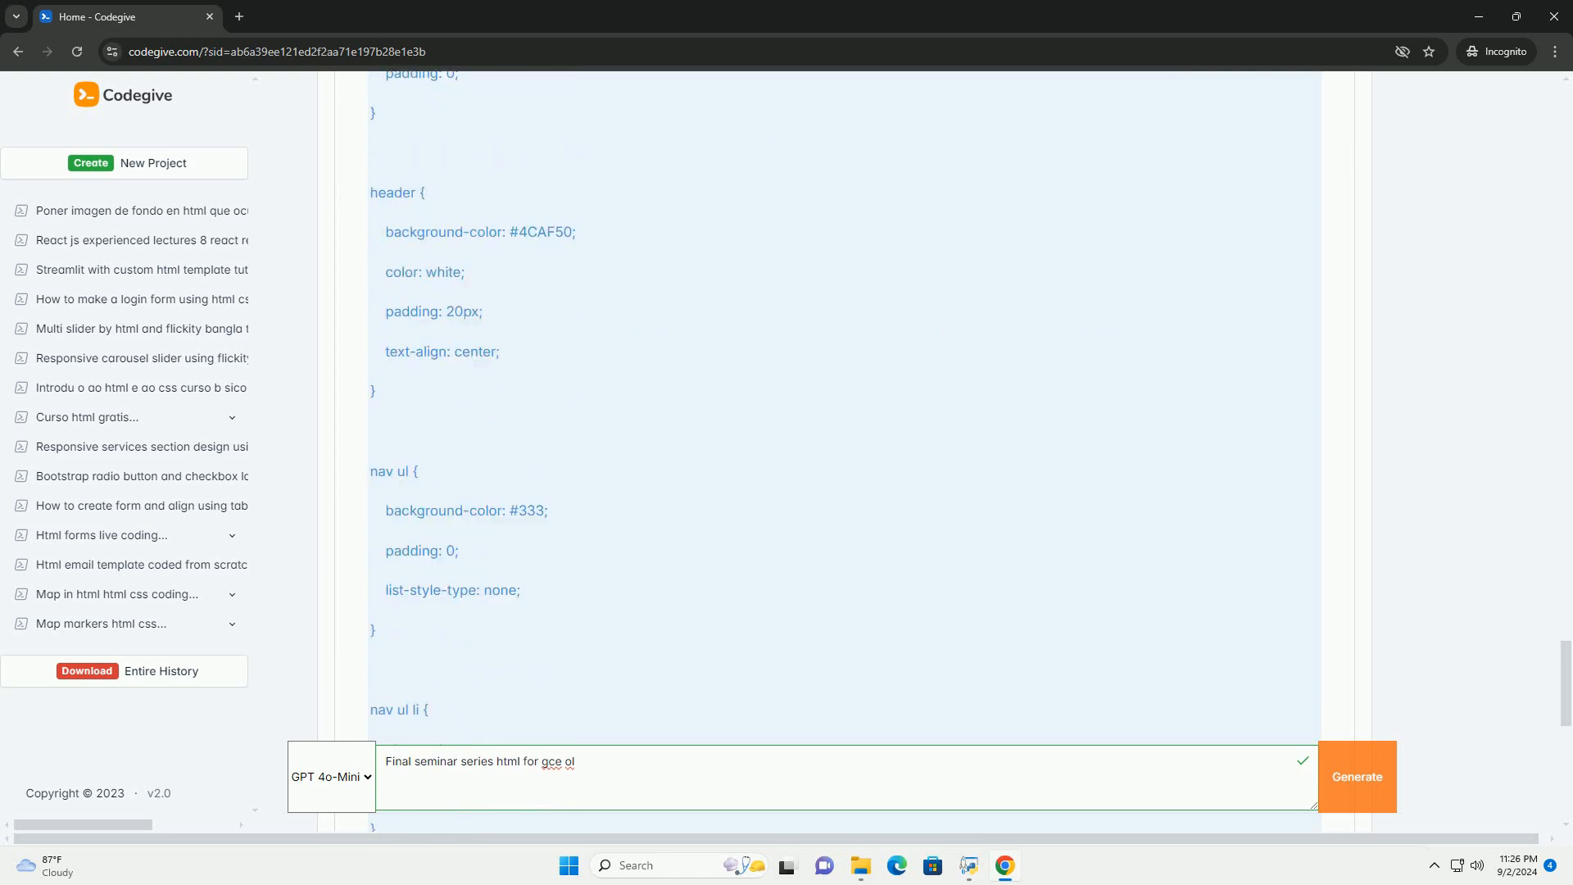
scroll(down, 3)
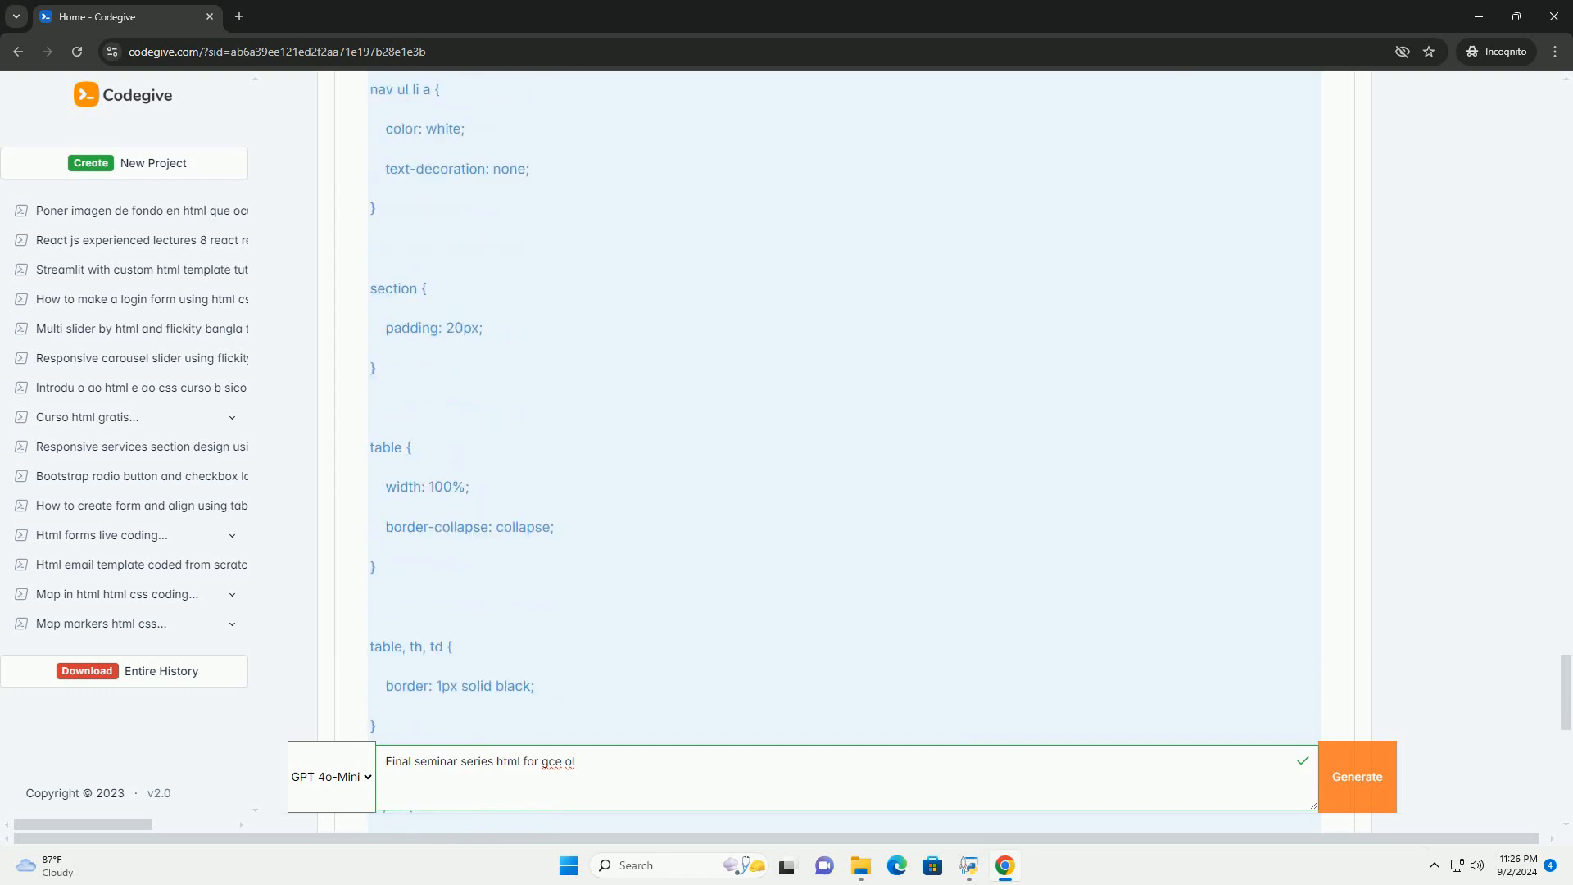
scroll(down, 3)
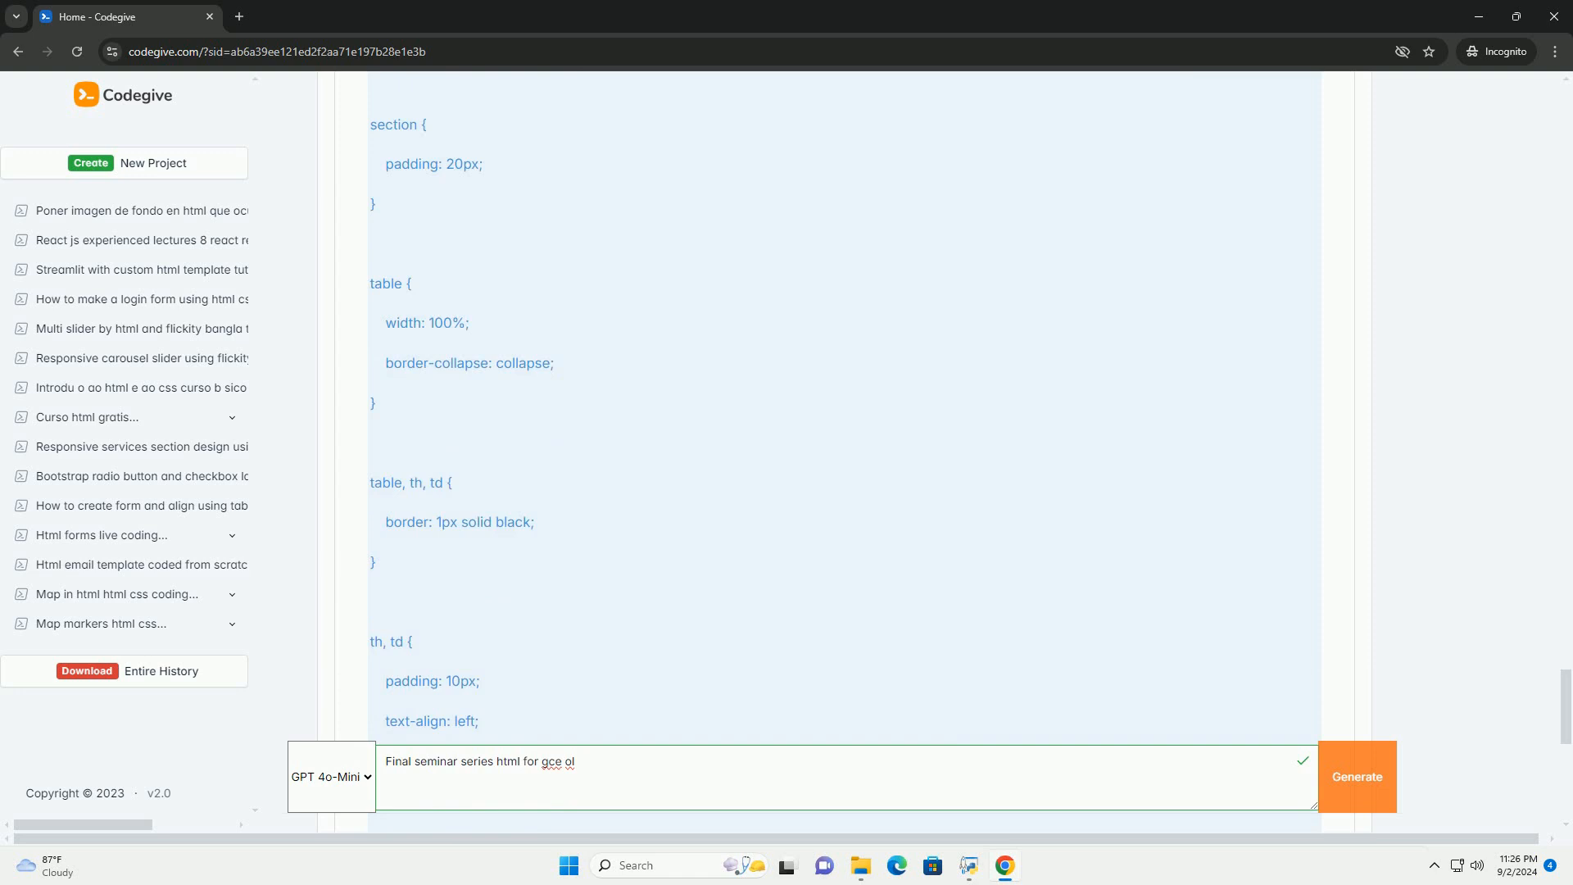
scroll(down, 3)
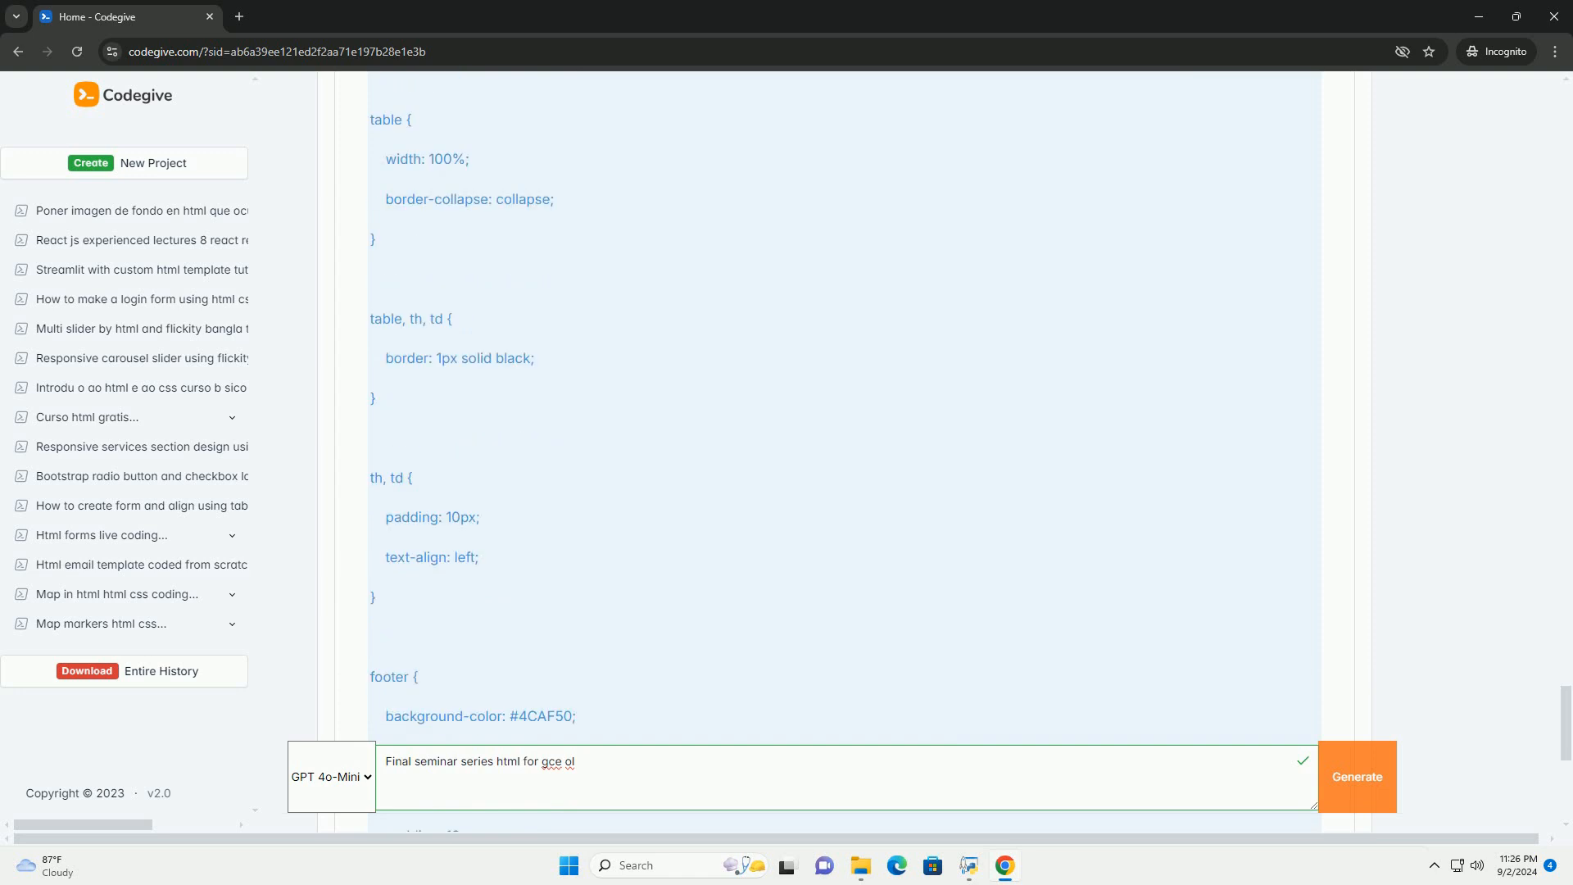